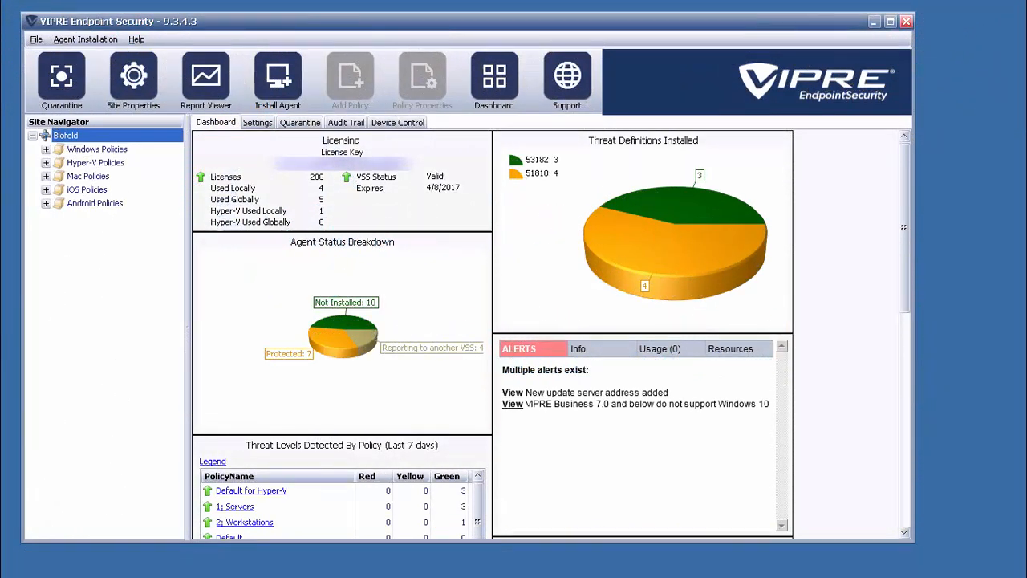
- Bring up the Servers policy's properties on the Advanced Browser Protection overview page
{"action": "left_click", "coordinate": [45, 147]}
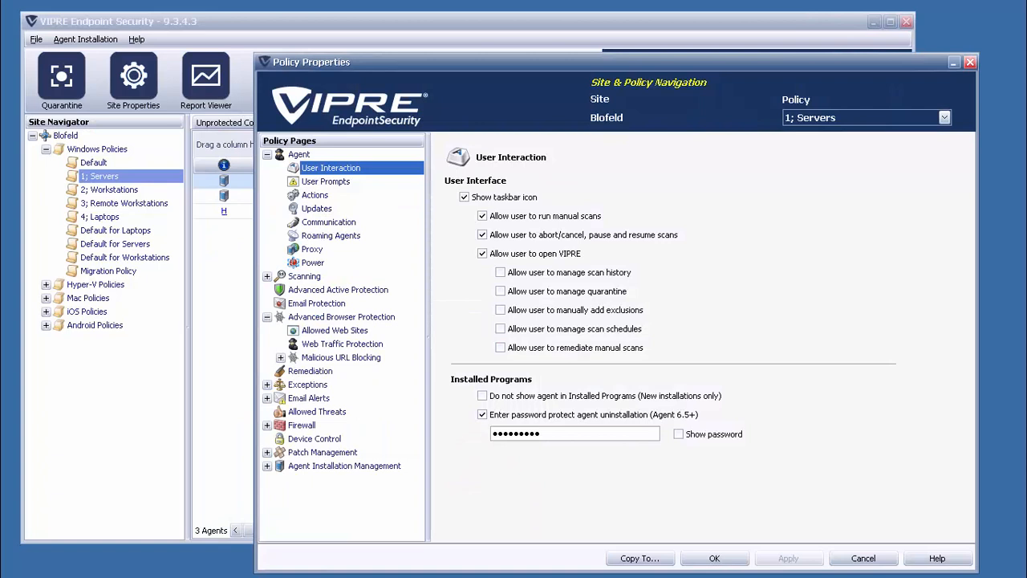
{"action": "left_click", "coordinate": [341, 316]}
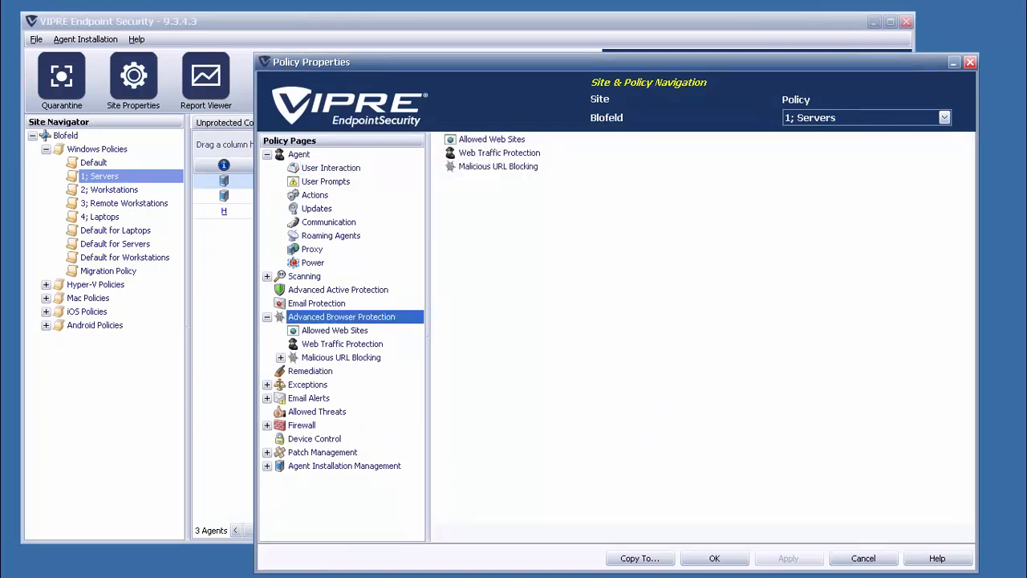
- Review the Web Traffic Protection and Malicious URL Blocking pages, then land on Email Protection
{"action": "left_click", "coordinate": [342, 343]}
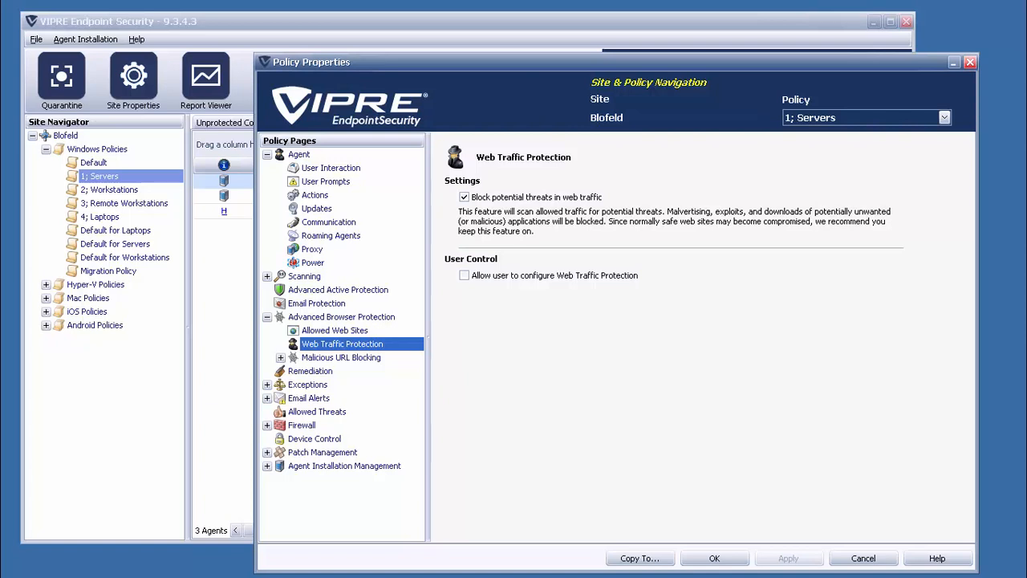
{"action": "left_click", "coordinate": [340, 357]}
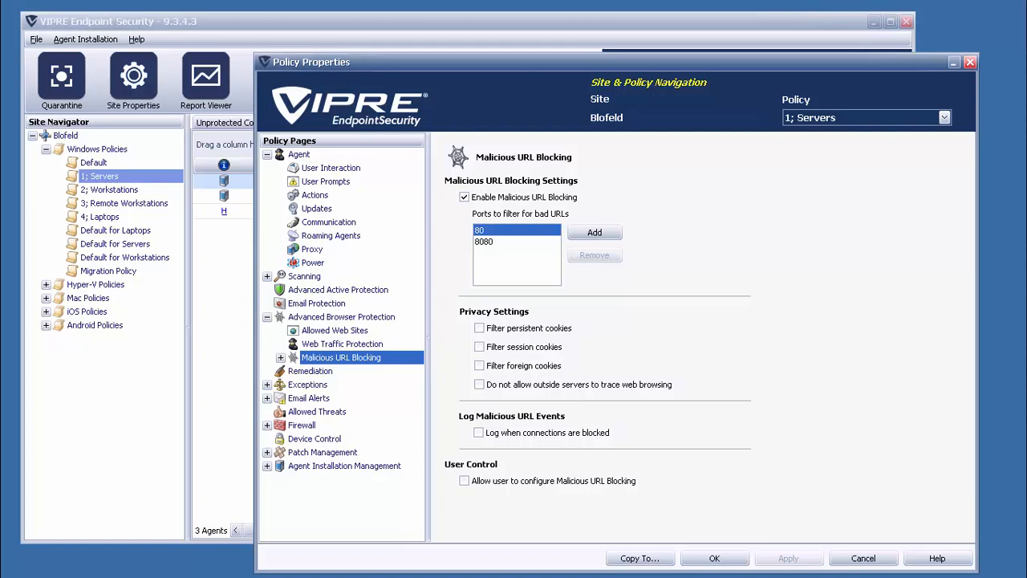
{"action": "left_click", "coordinate": [316, 302]}
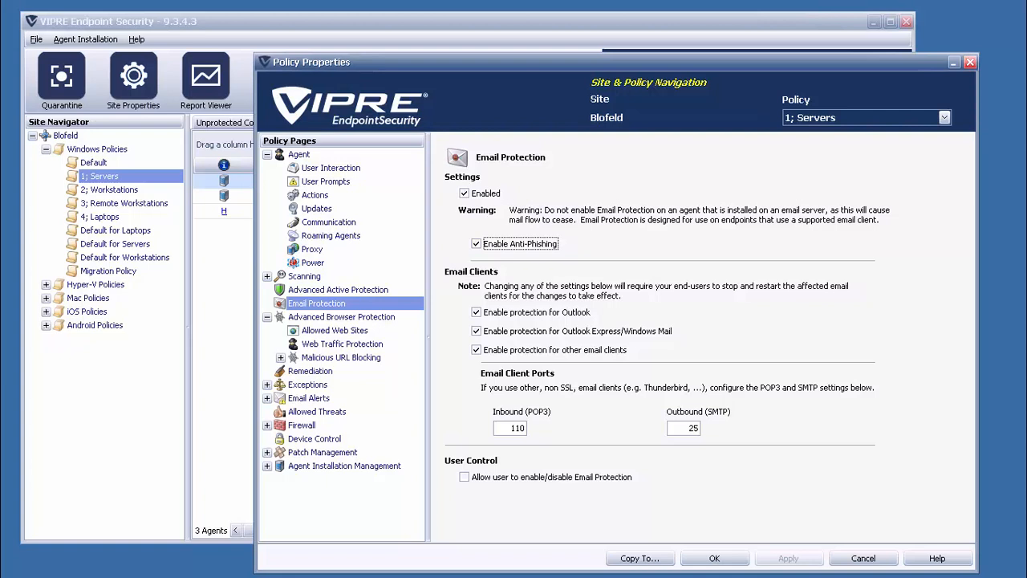
- Review the Firewall page and its Application, Network and Advanced Exceptions sub-pages
{"action": "left_click", "coordinate": [302, 424]}
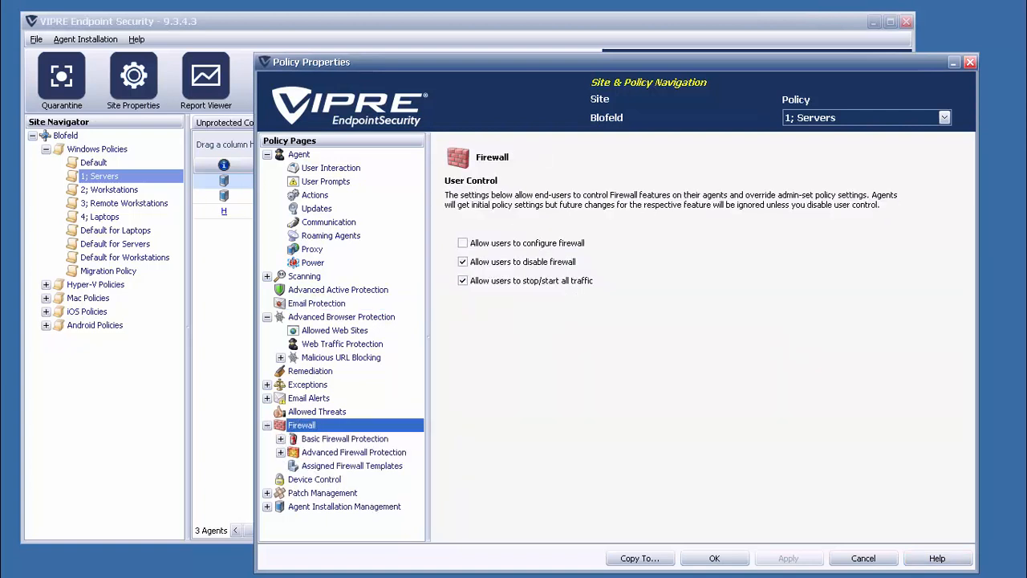
{"action": "left_click", "coordinate": [279, 438]}
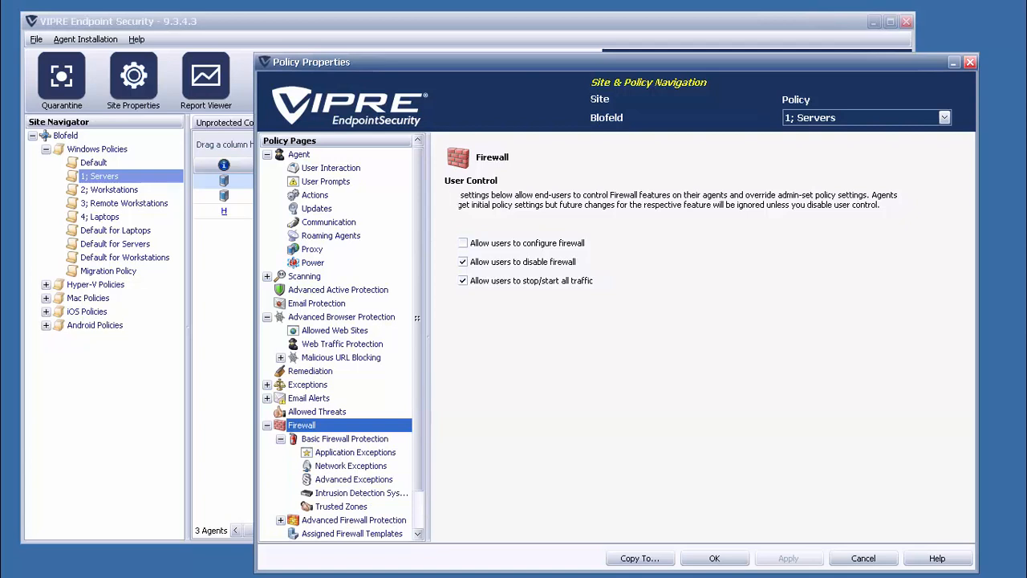
{"action": "left_click", "coordinate": [355, 453]}
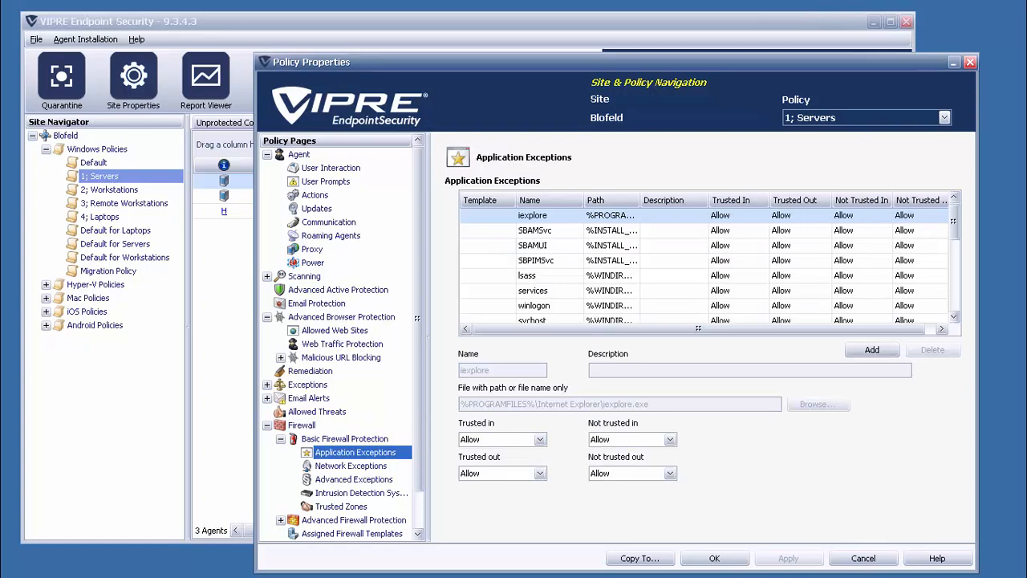
{"action": "left_click", "coordinate": [350, 466]}
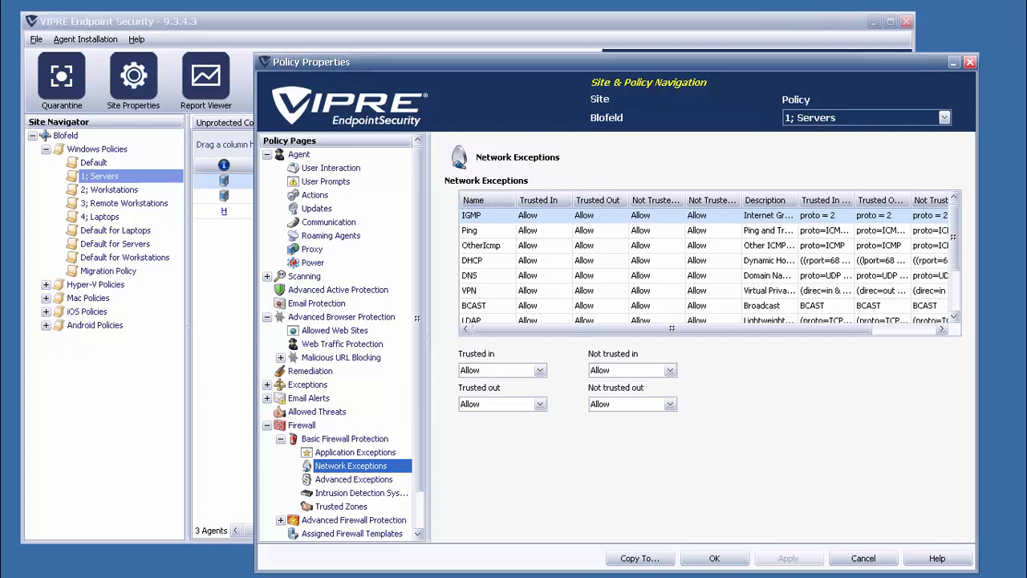
{"action": "left_click", "coordinate": [353, 478]}
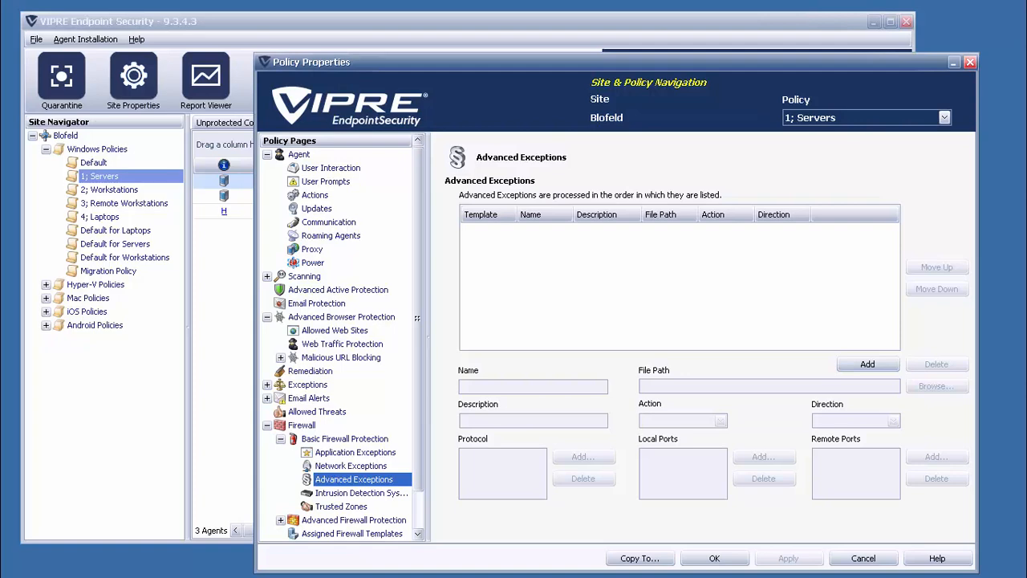
- Return to the main Firewall user-control page with its sub-pages collapsed
{"action": "left_click", "coordinate": [363, 492]}
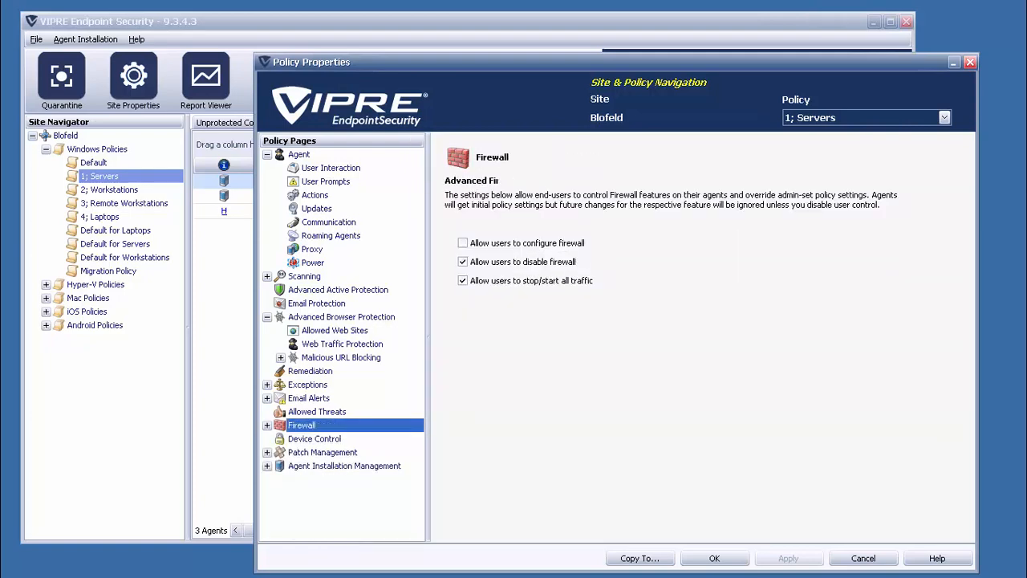
- Review Patch Management and Patch Scheduling, then land on Advanced Active Protection
{"action": "left_click", "coordinate": [323, 453]}
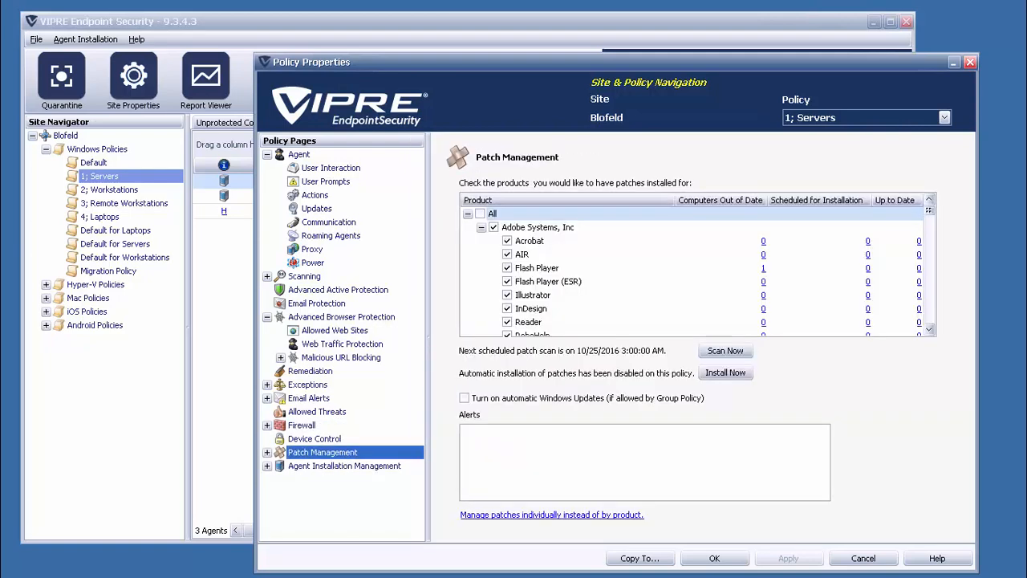
{"action": "left_click", "coordinate": [266, 453]}
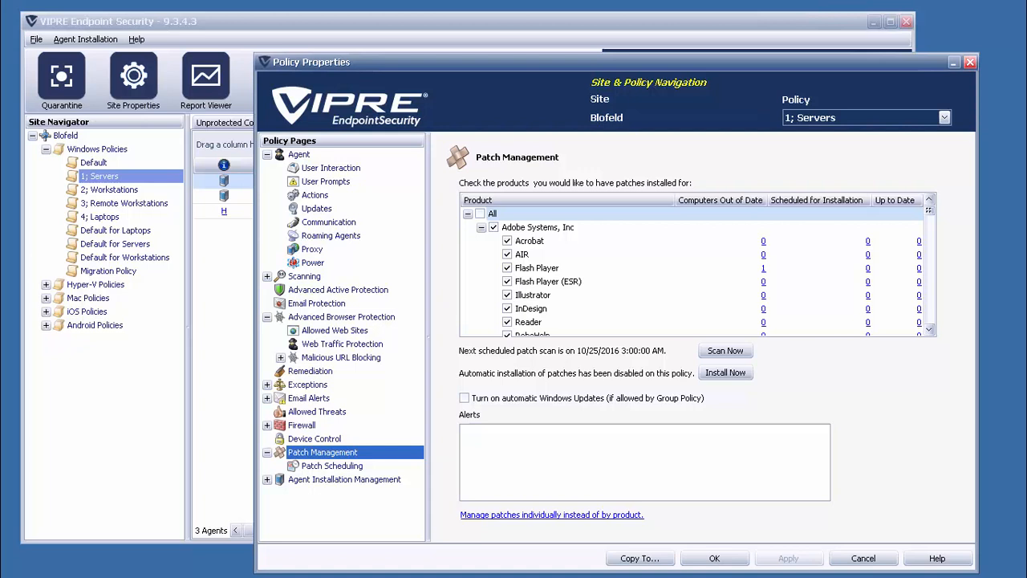
{"action": "left_click", "coordinate": [332, 465]}
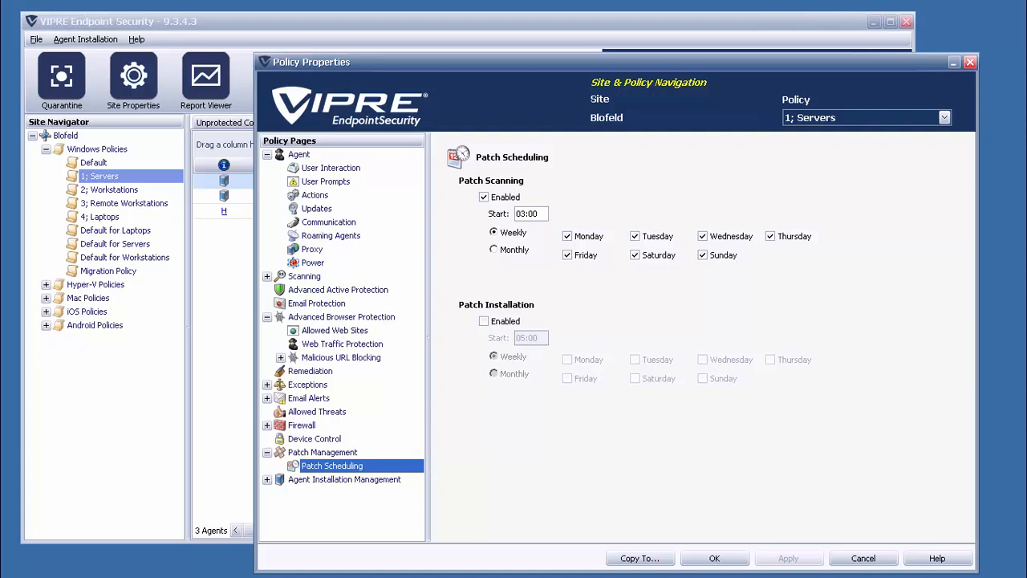
{"action": "left_click", "coordinate": [323, 453]}
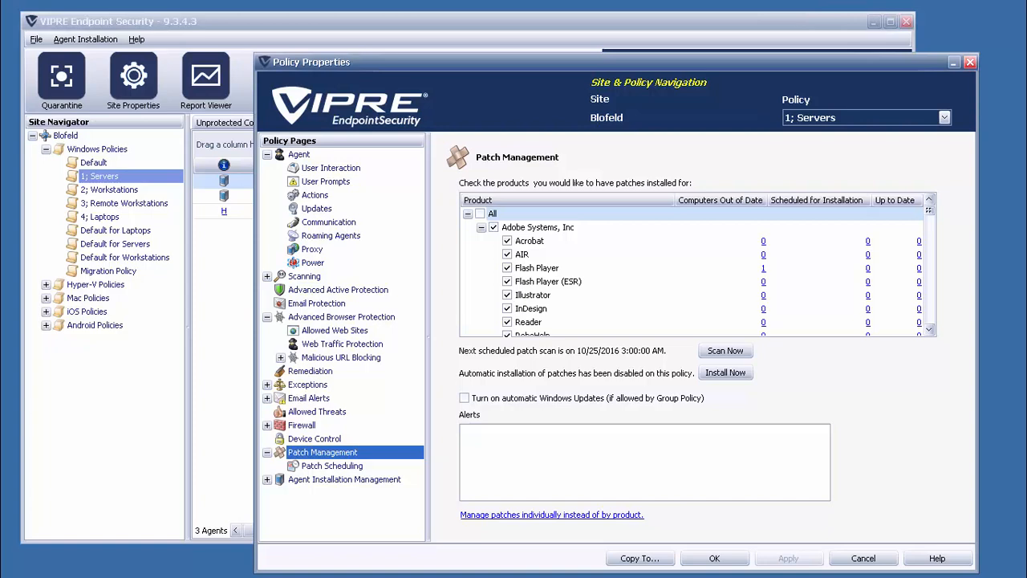
{"action": "left_click", "coordinate": [338, 289]}
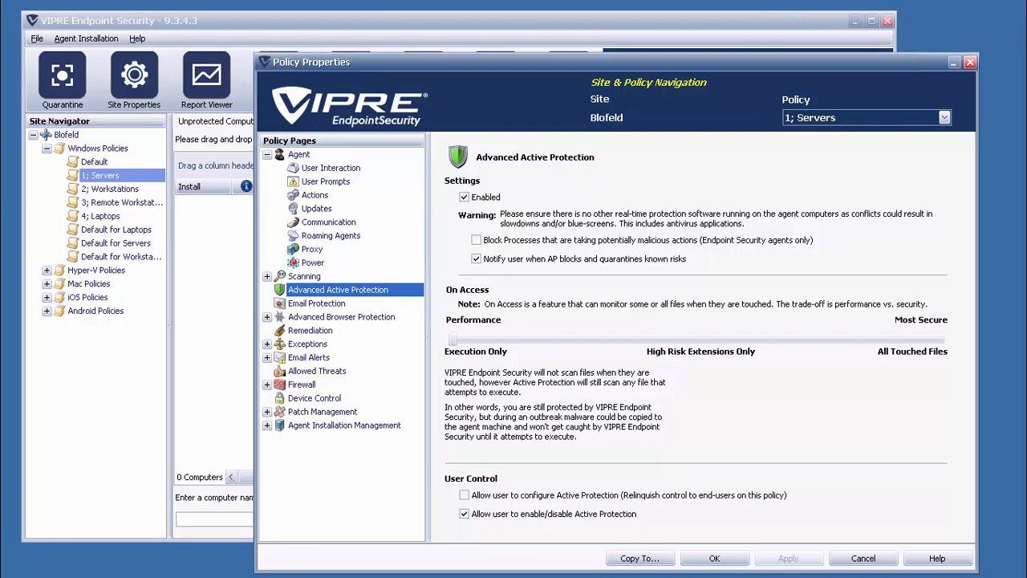
- Set the On Access slider to High Risk Extensions Only, then slide it back
{"action": "left_click_drag", "start_coordinate": [453, 338], "coordinate": [697, 339]}
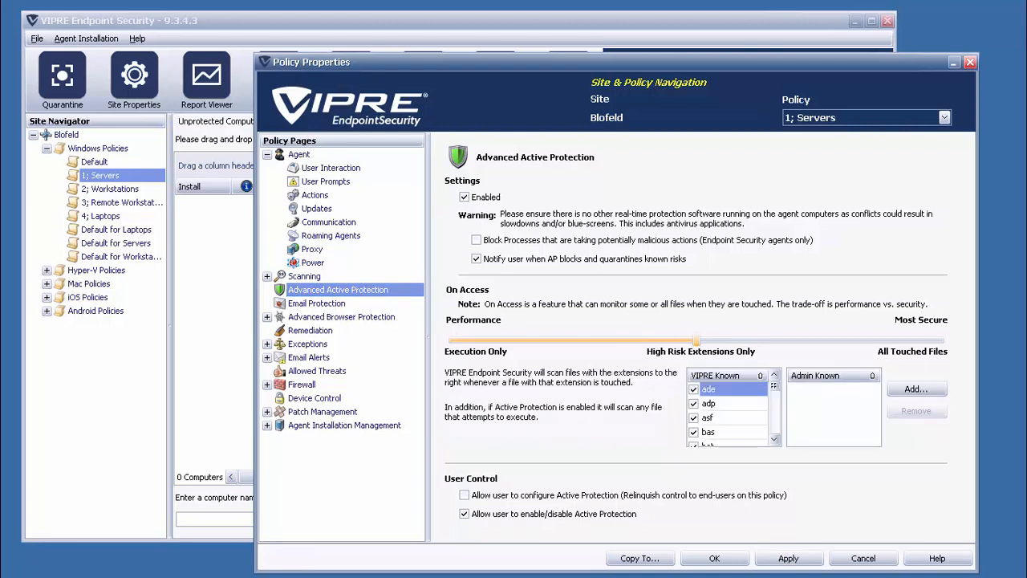
{"action": "left_click_drag", "start_coordinate": [693, 340], "coordinate": [453, 340]}
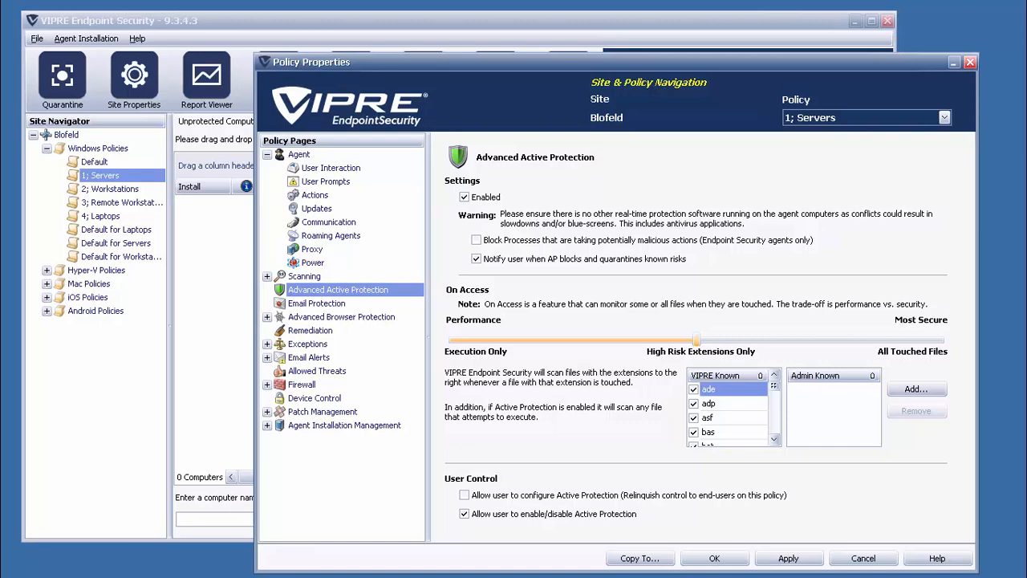
- In Device Control, set removable devices to Block all access and open Example Exception for editing
{"action": "left_click", "coordinate": [315, 398]}
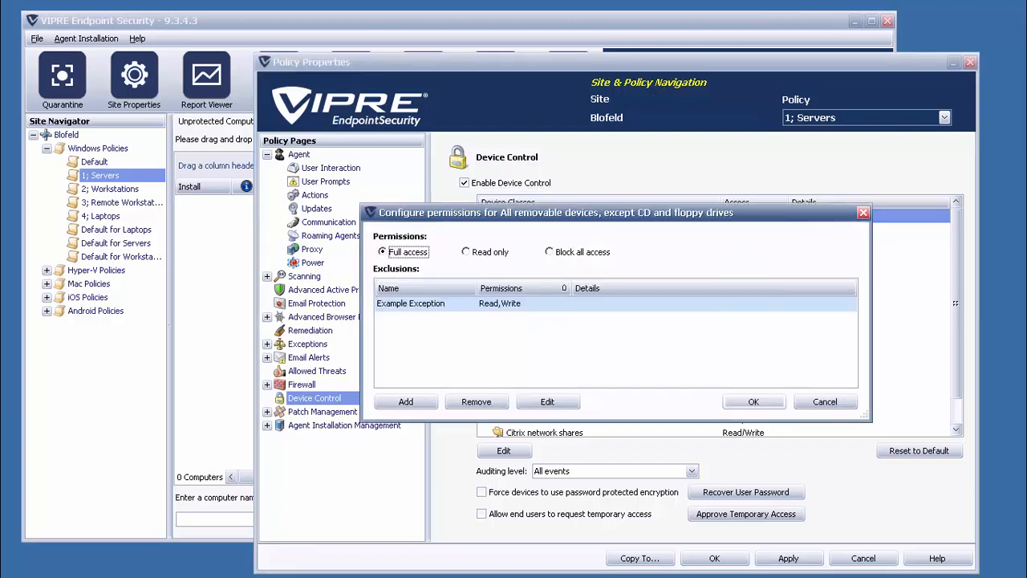
{"action": "left_click", "coordinate": [465, 251]}
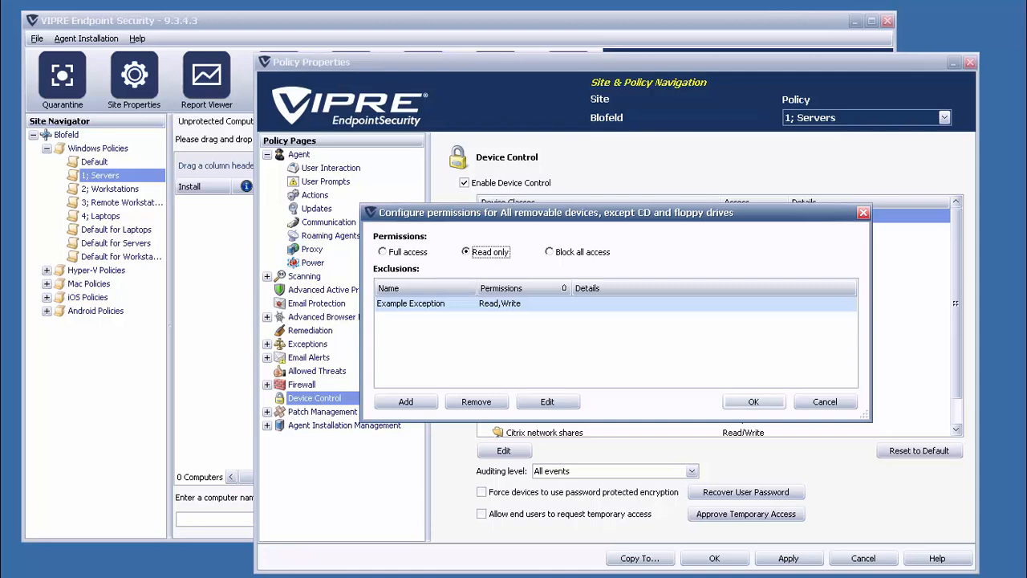
{"action": "left_click", "coordinate": [549, 251]}
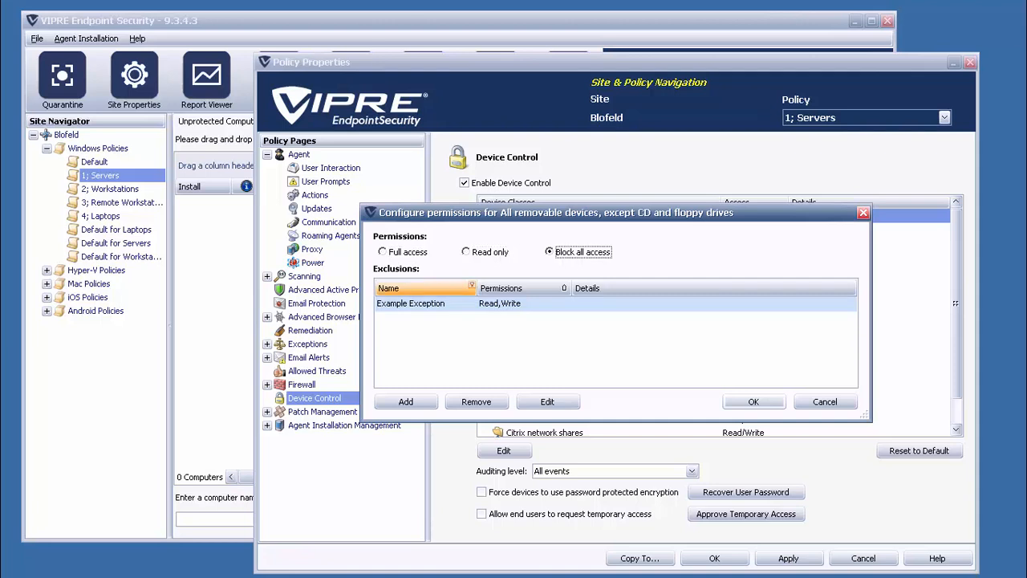
{"action": "left_click", "coordinate": [547, 401]}
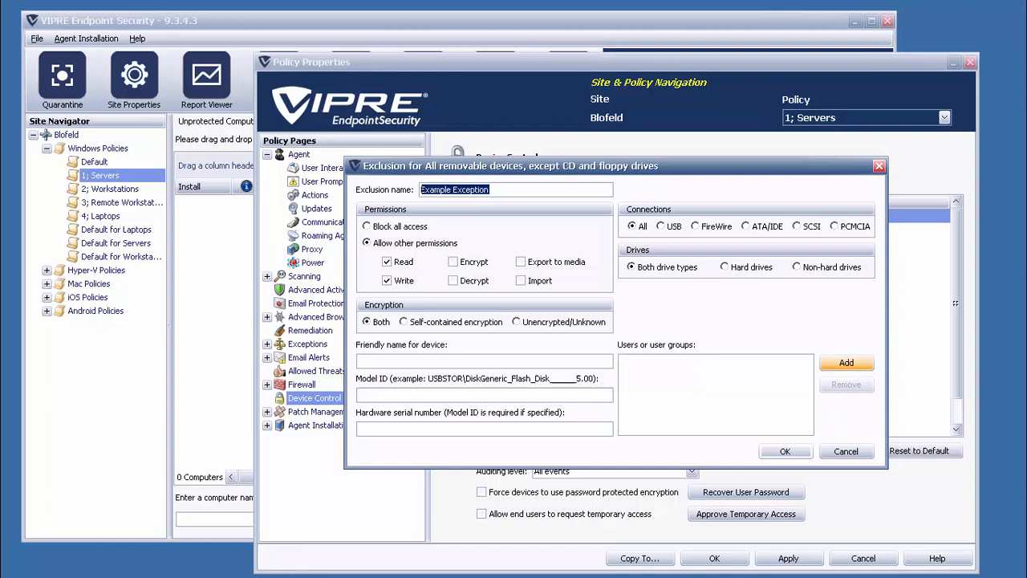
- Dismiss the user picker, keep Example Exception at read/write and confirm the block-all permissions
{"action": "left_click", "coordinate": [846, 363]}
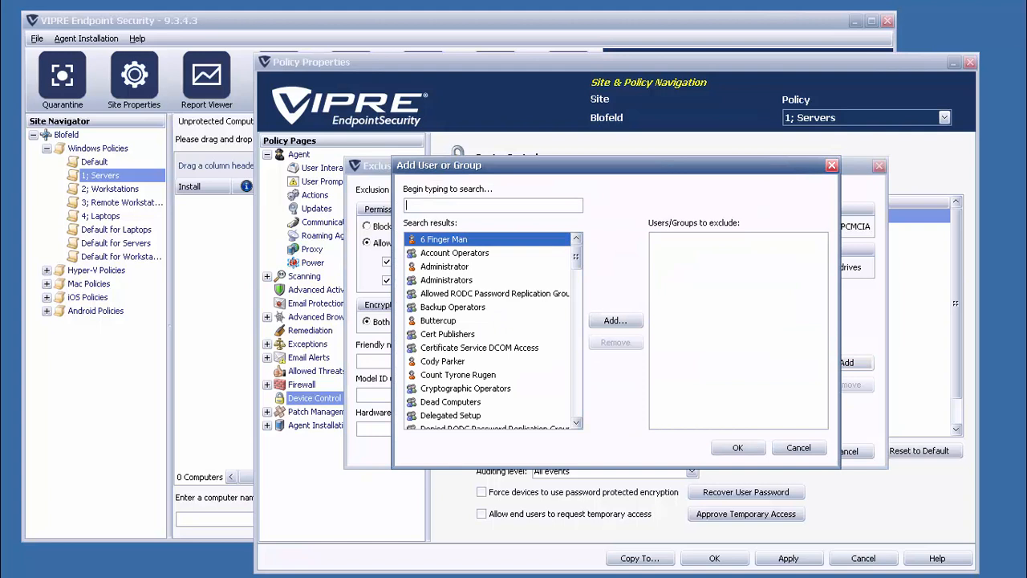
{"action": "left_click", "coordinate": [800, 446]}
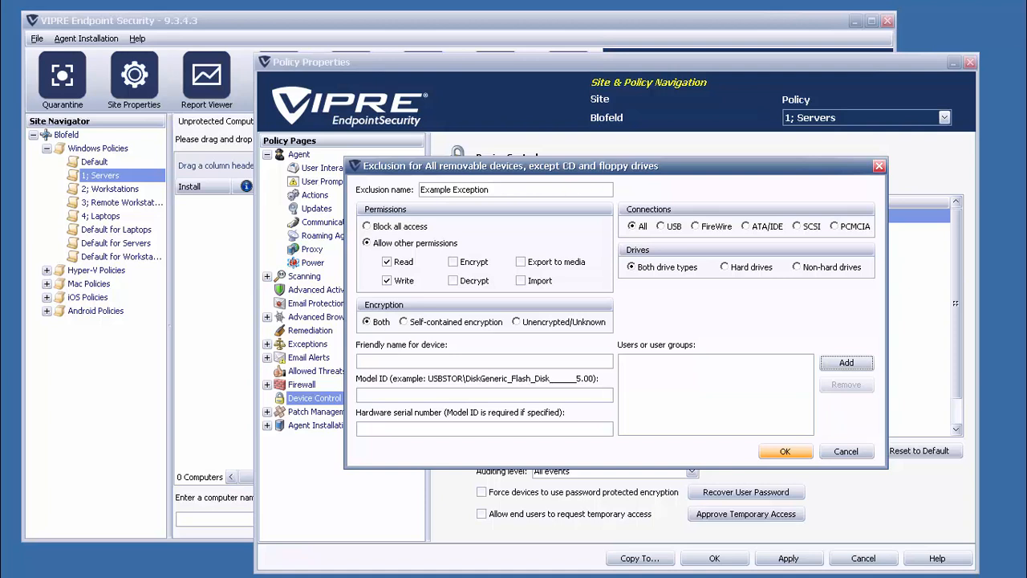
{"action": "left_click", "coordinate": [785, 451]}
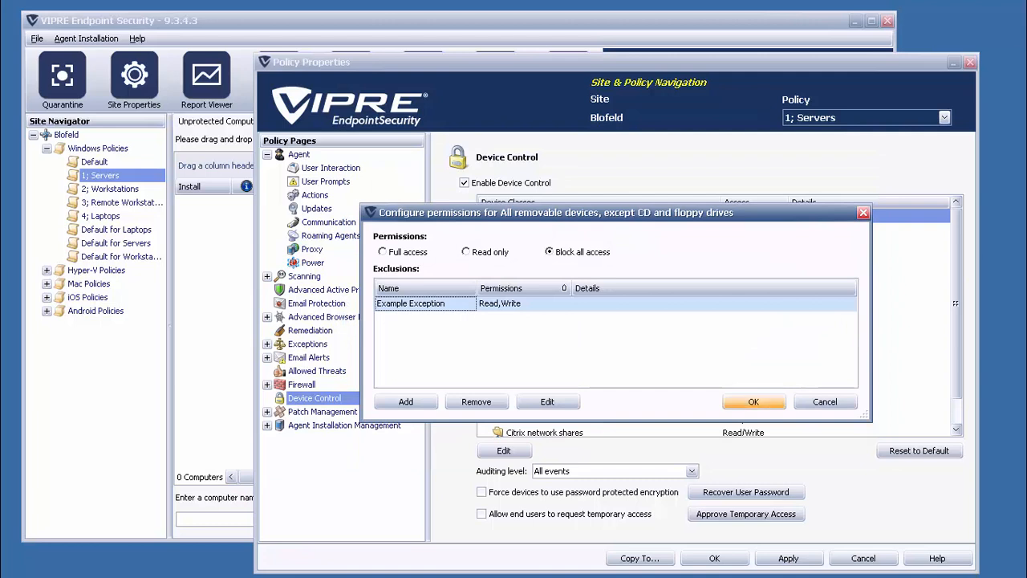
{"action": "left_click", "coordinate": [752, 401]}
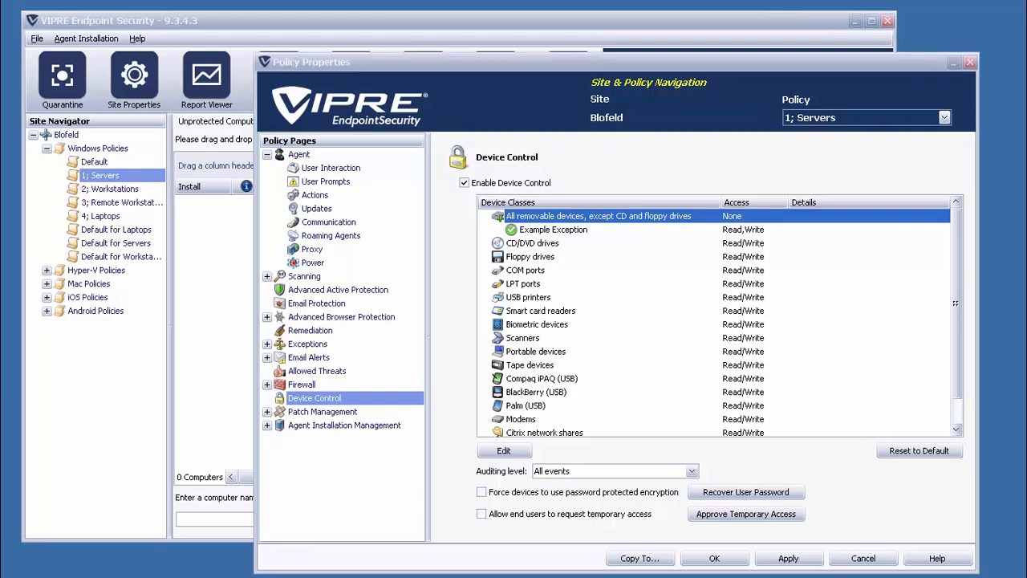
- Force password-protected device encryption and accept the Secondary Hard Drives exclusion
{"action": "left_click", "coordinate": [482, 491]}
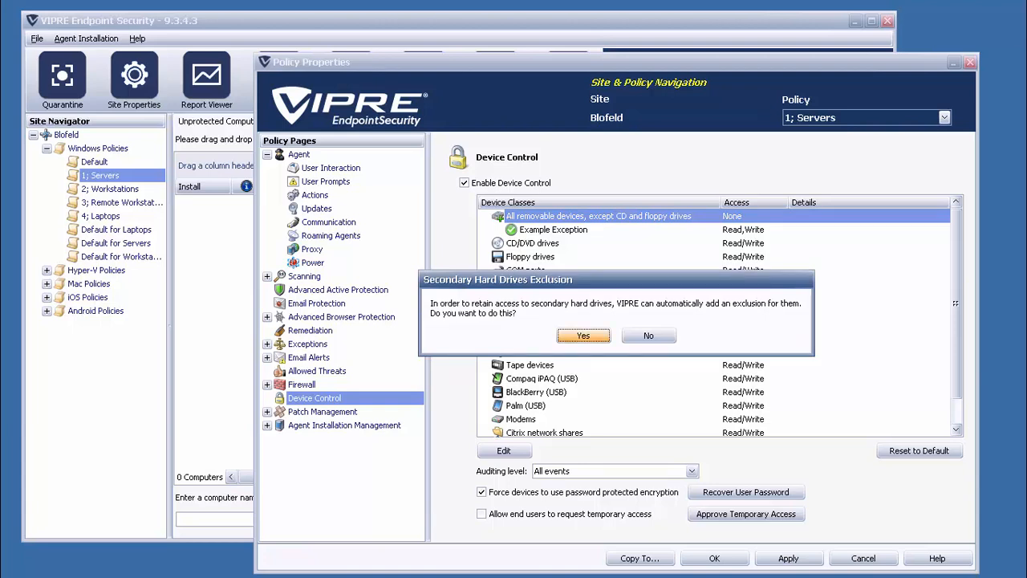
{"action": "left_click", "coordinate": [583, 336]}
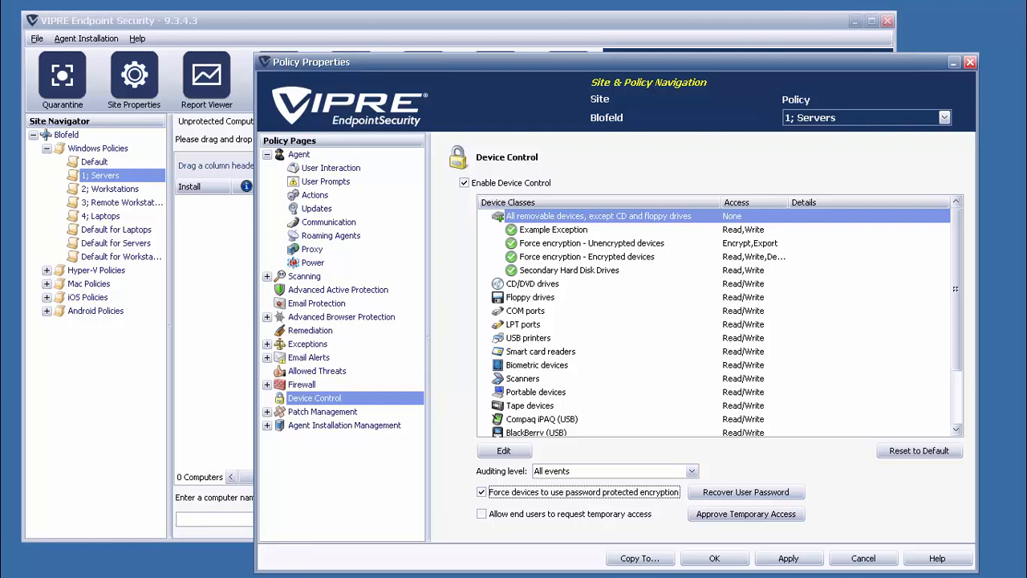
- Bring up the Recover User Password dialog with empty medium ID and security code fields
{"action": "left_click", "coordinate": [745, 492]}
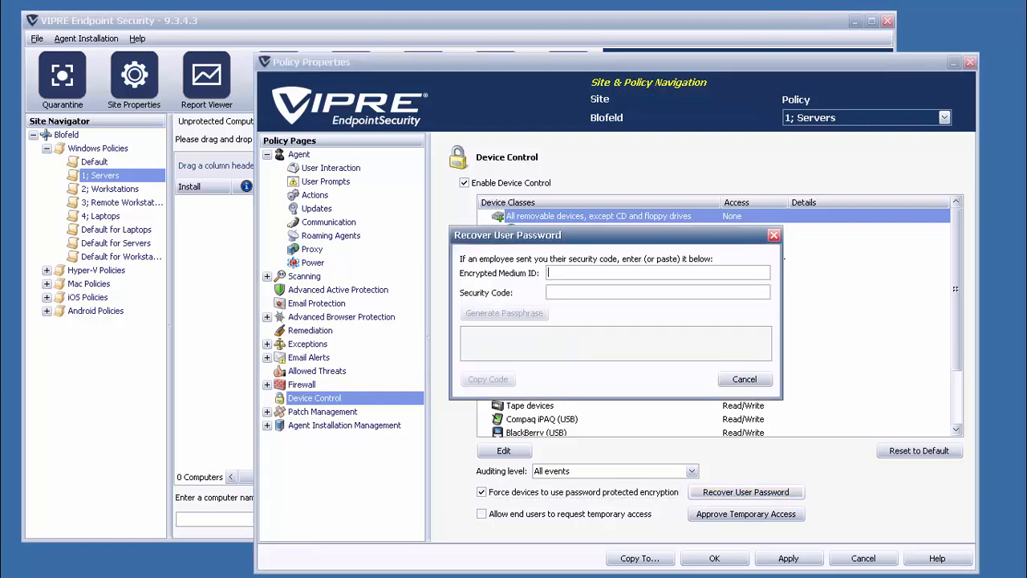